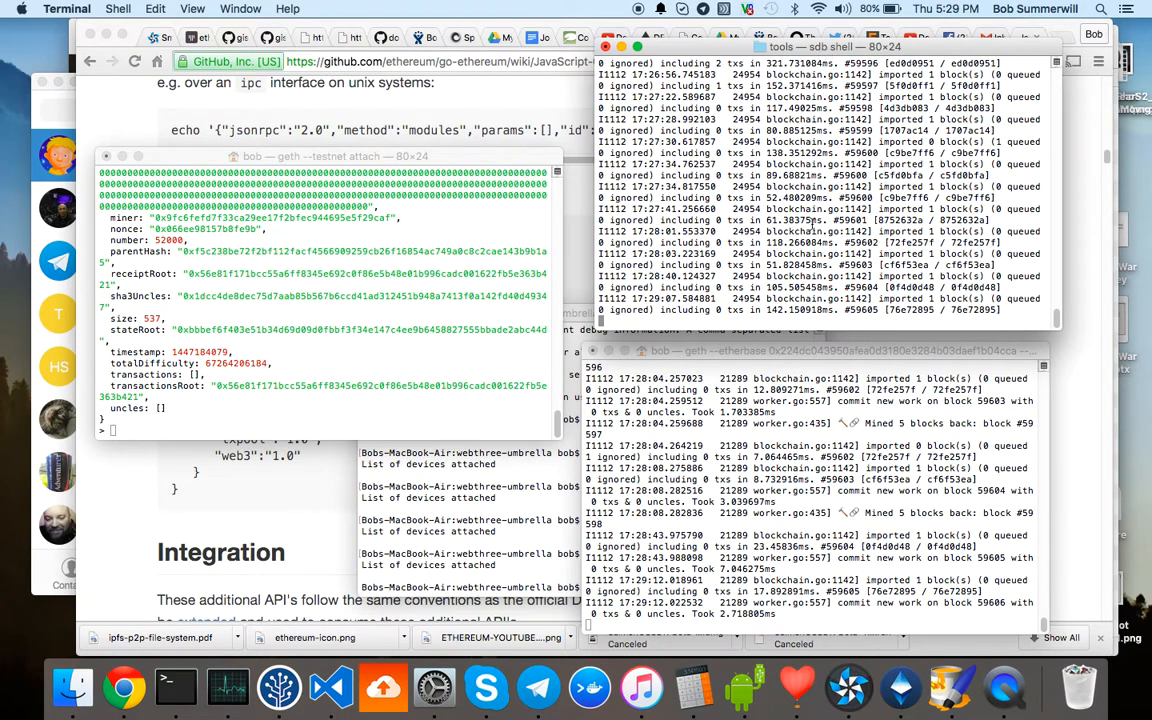
mouse_move(828, 47)
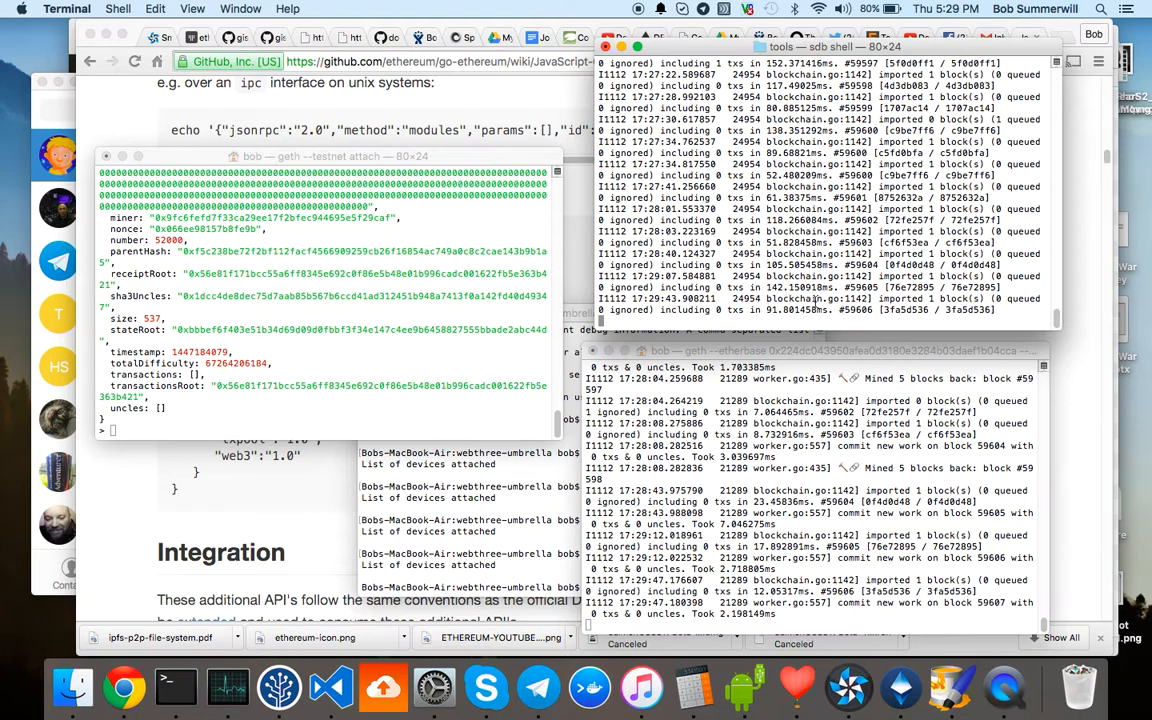
mouse_move(843, 313)
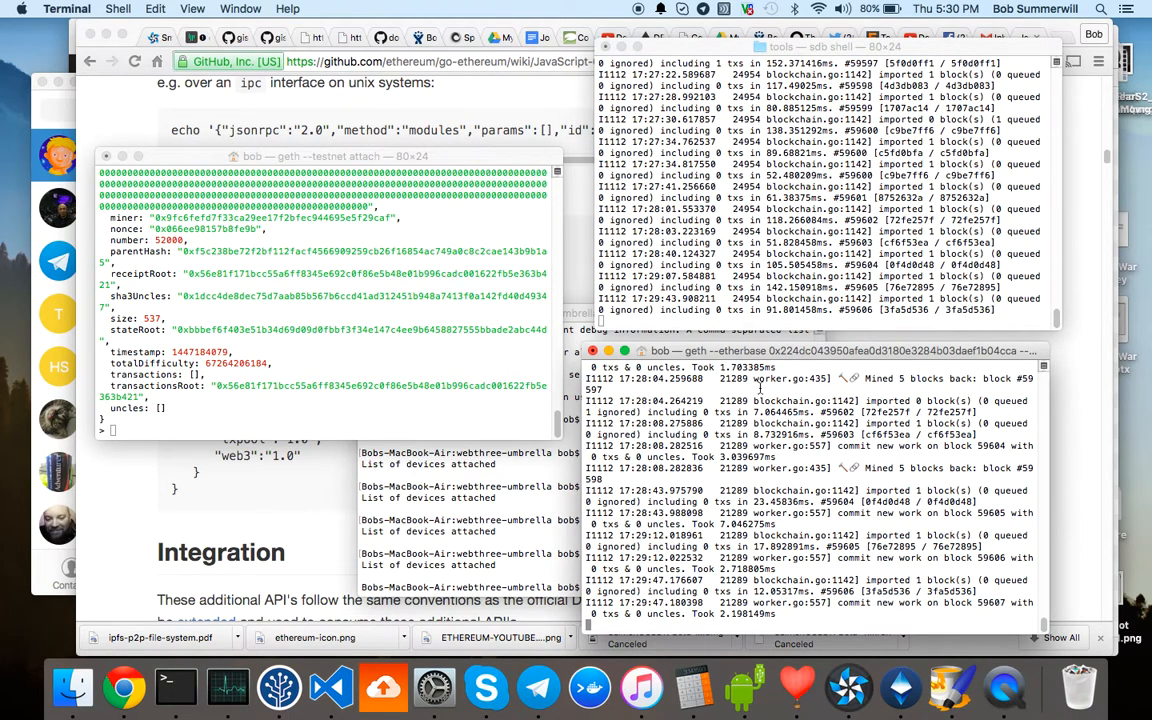
mouse_move(777, 538)
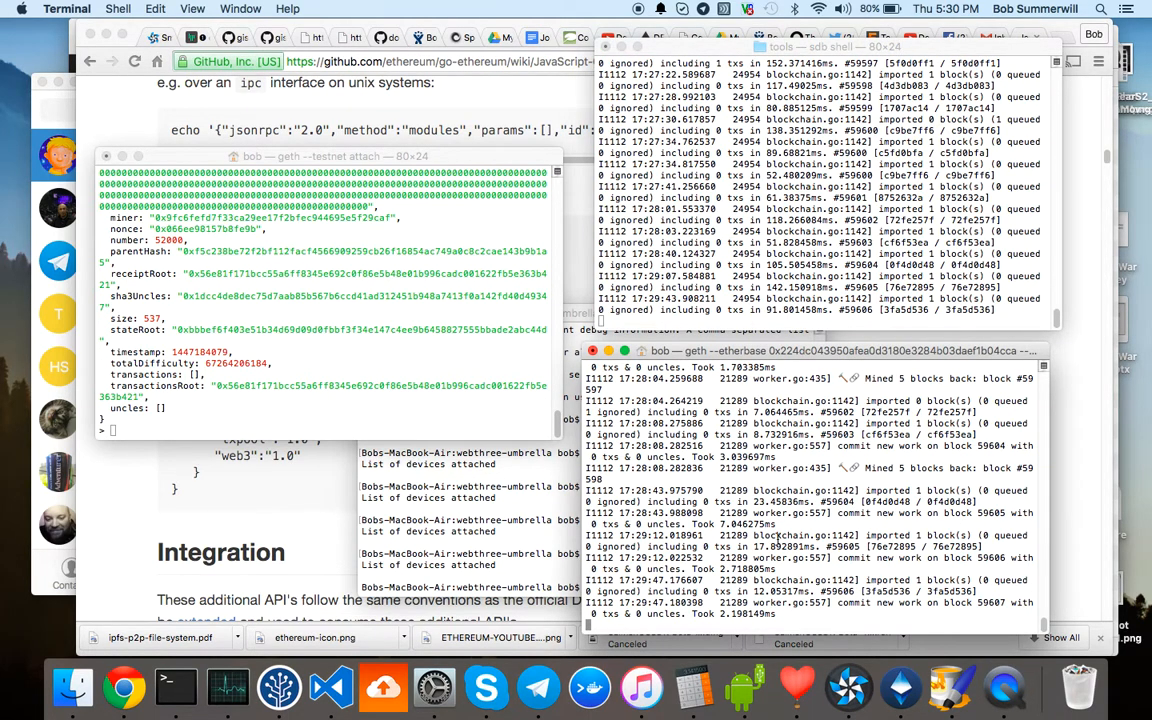
mouse_move(838, 593)
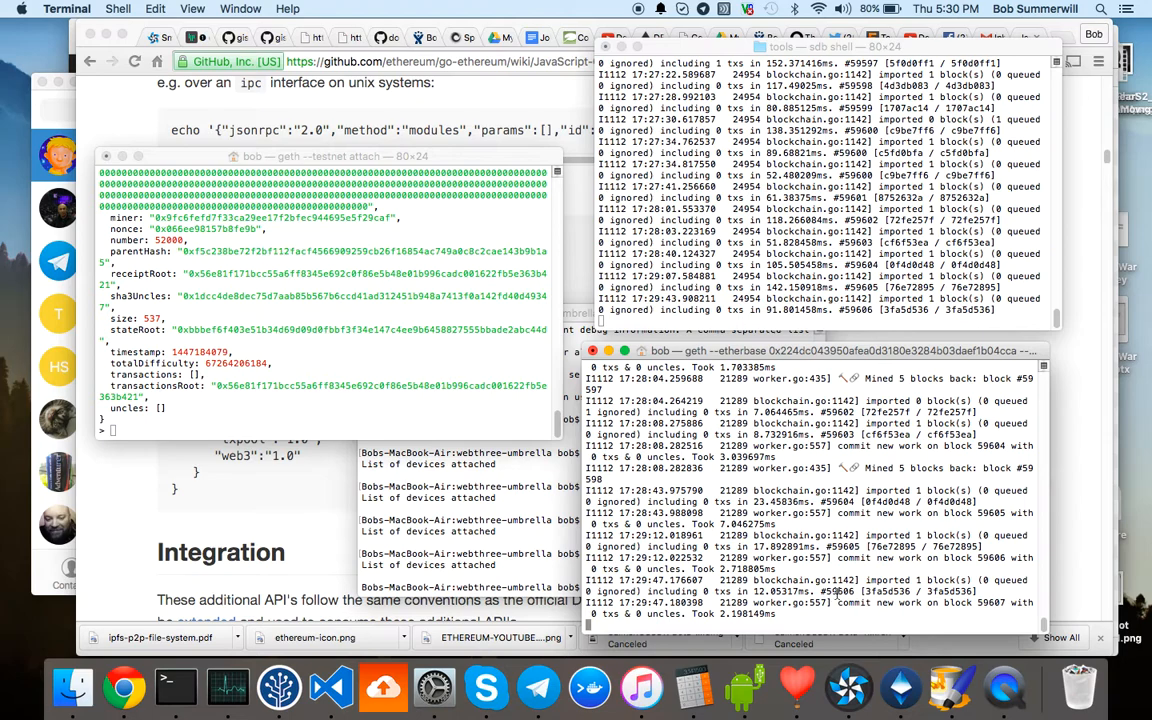
mouse_move(898, 687)
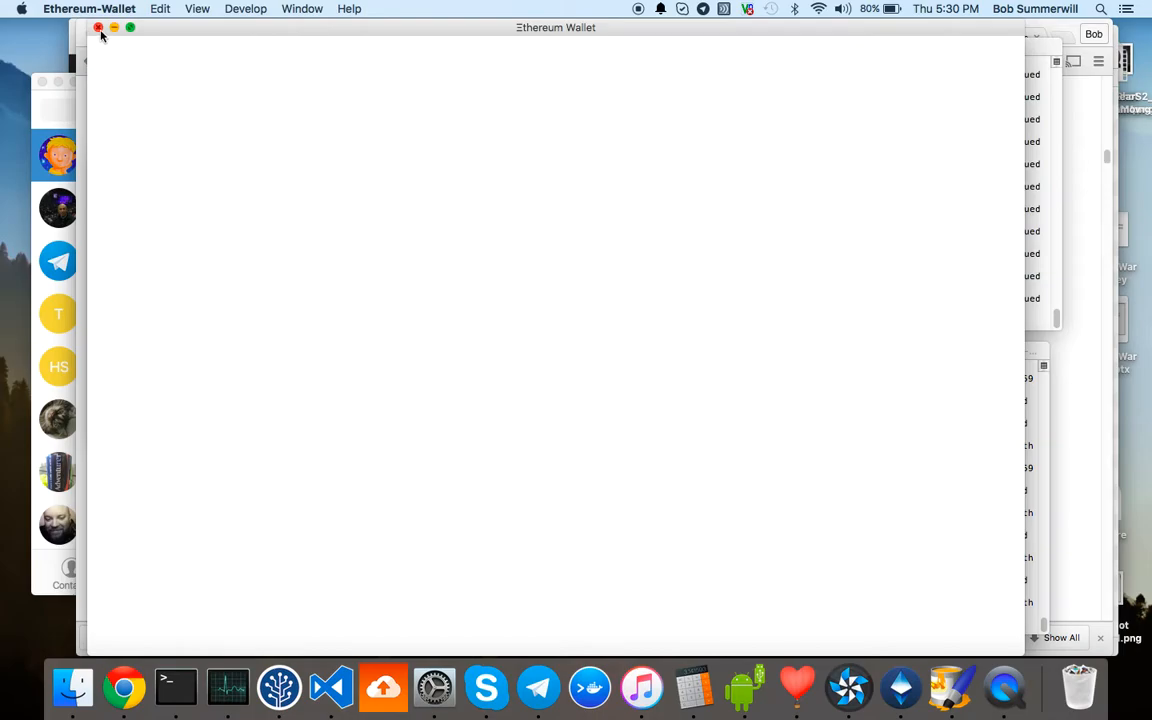
- Close the blank Ethereum Wallet window and relaunch the app by searching 'ethereum wallet'
left_click(98, 27)
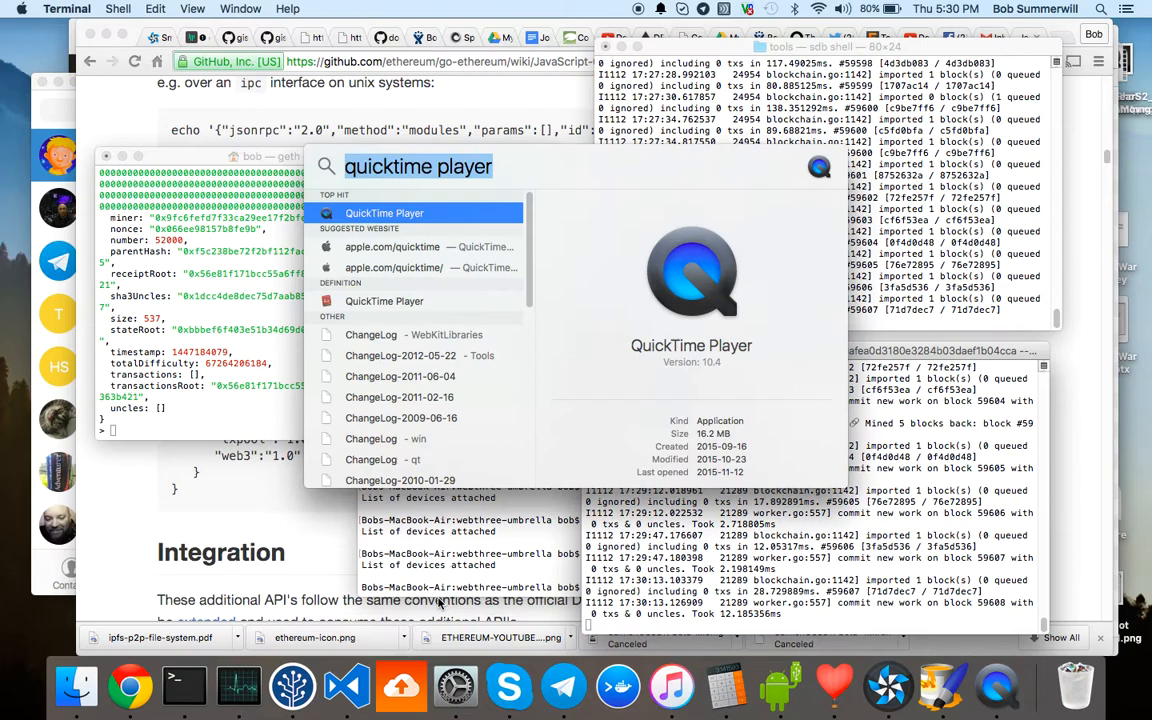
type("ethereum-Wallet")
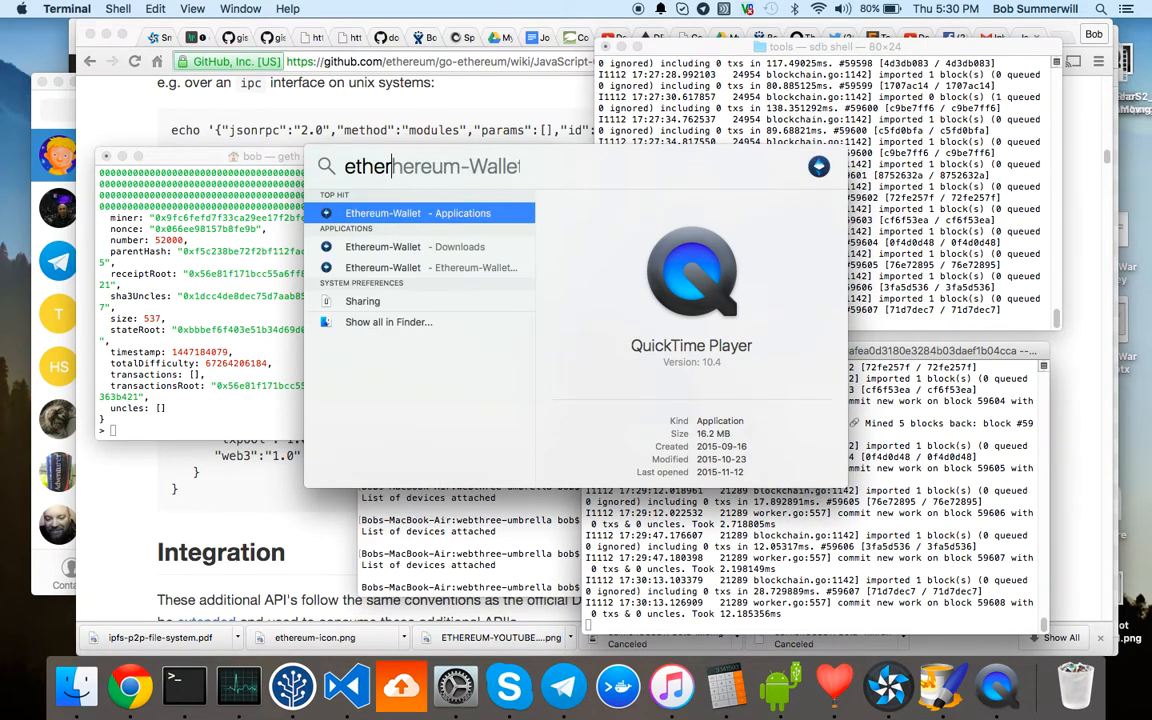
type("ethereum wallet")
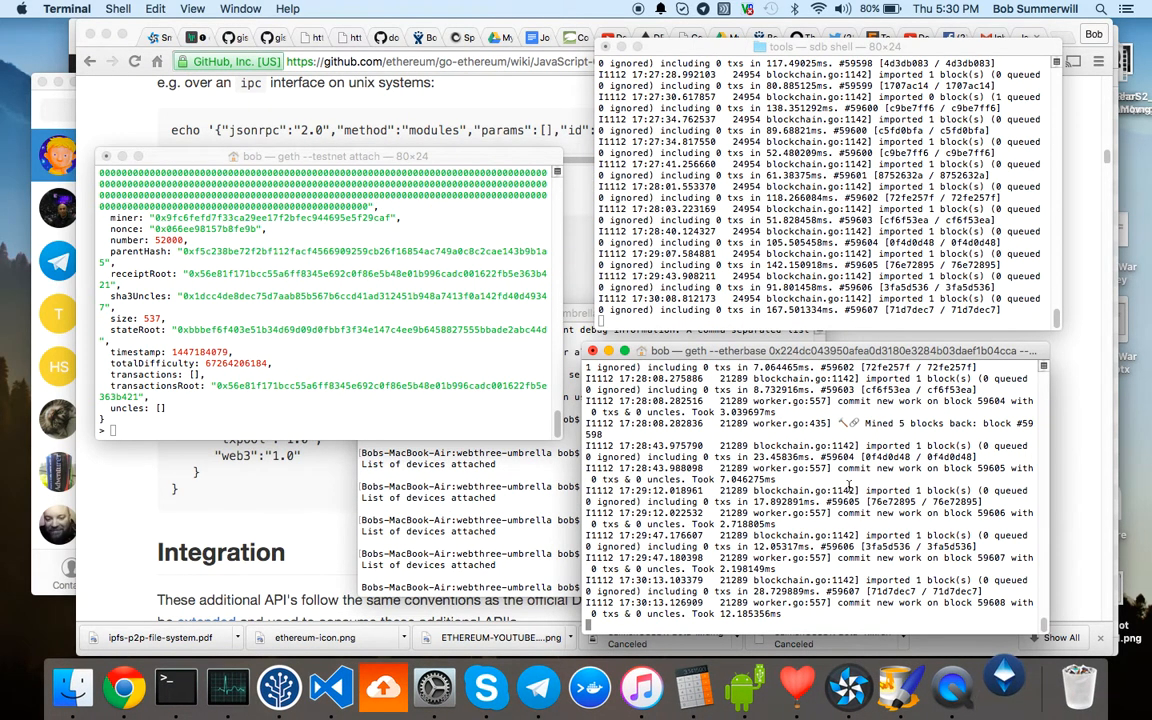
mouse_move(940, 592)
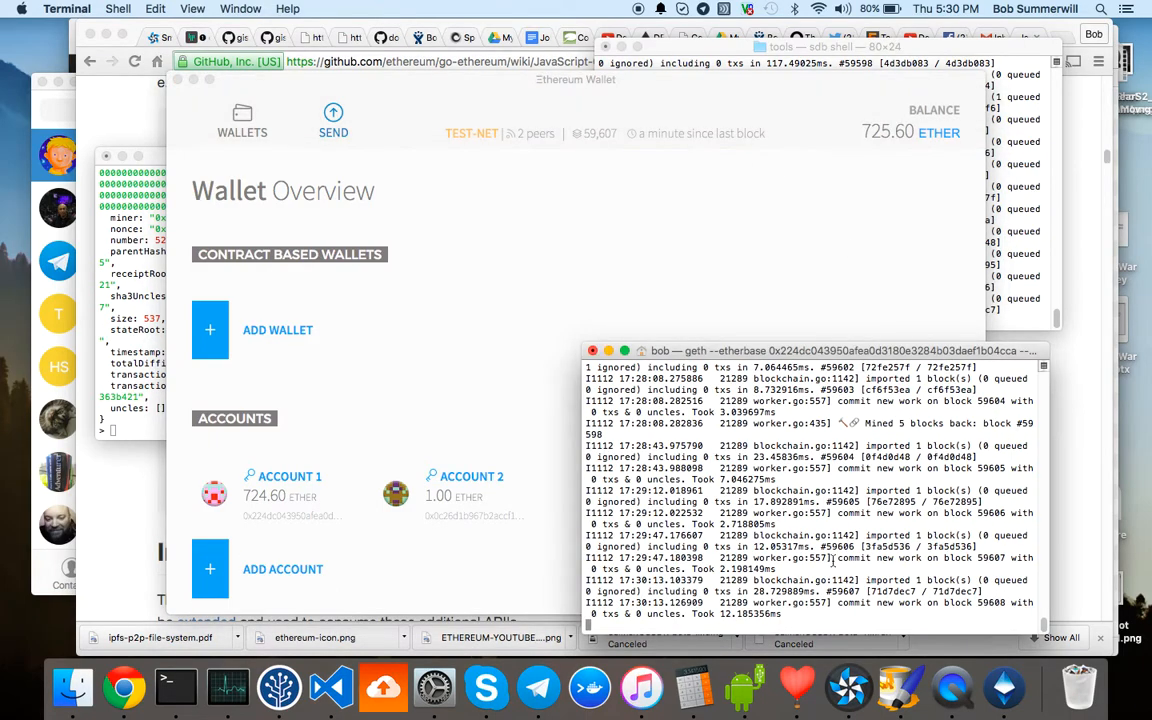
mouse_move(785, 429)
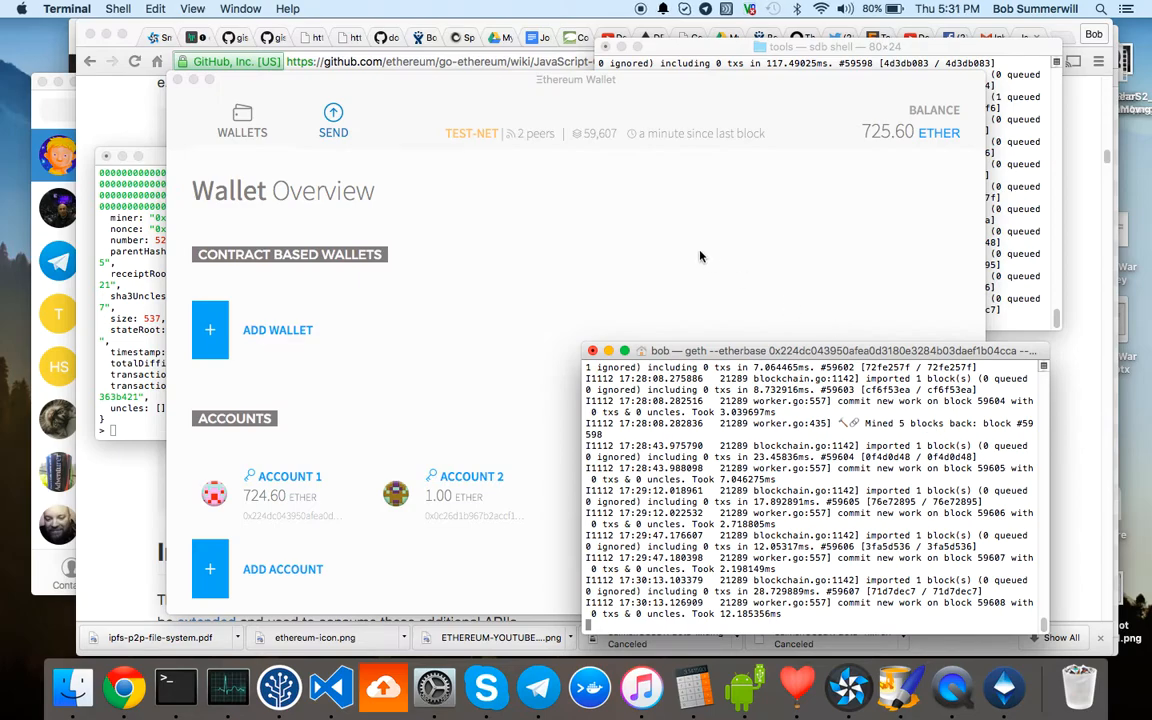
mouse_move(776, 423)
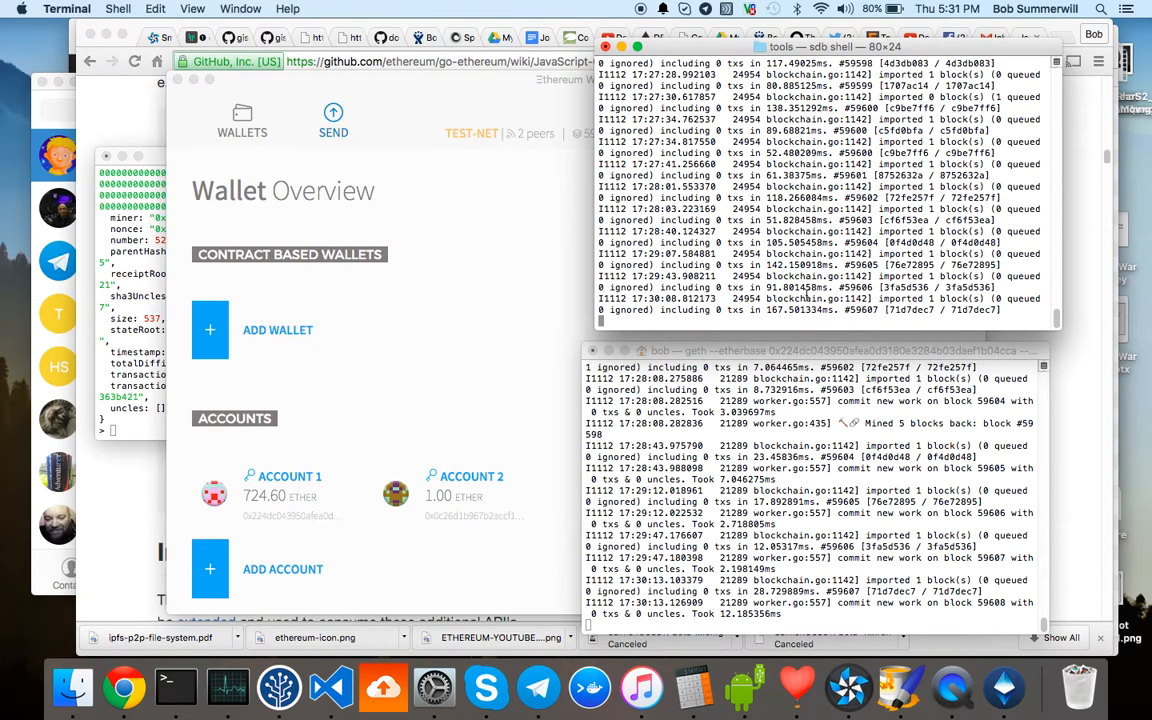
mouse_move(870, 605)
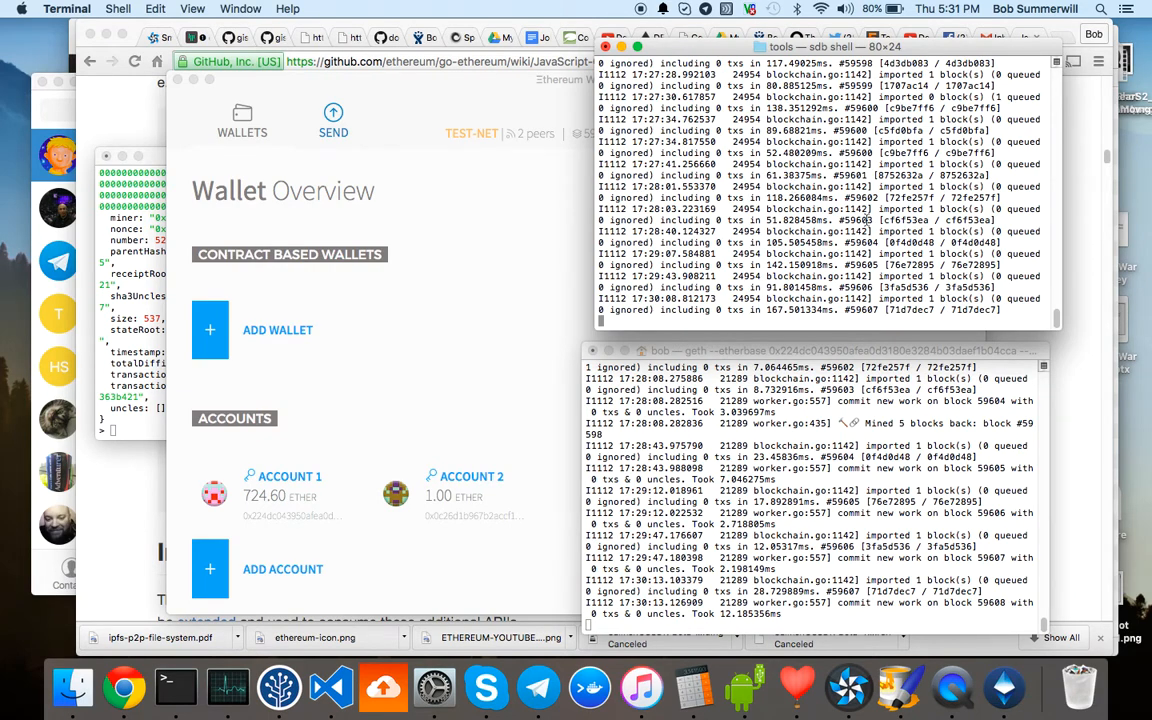
- Stop geth on the watch, list directory contents with 'ls -a', and exit the shell
key("ctrl+c")
type("cd ~")
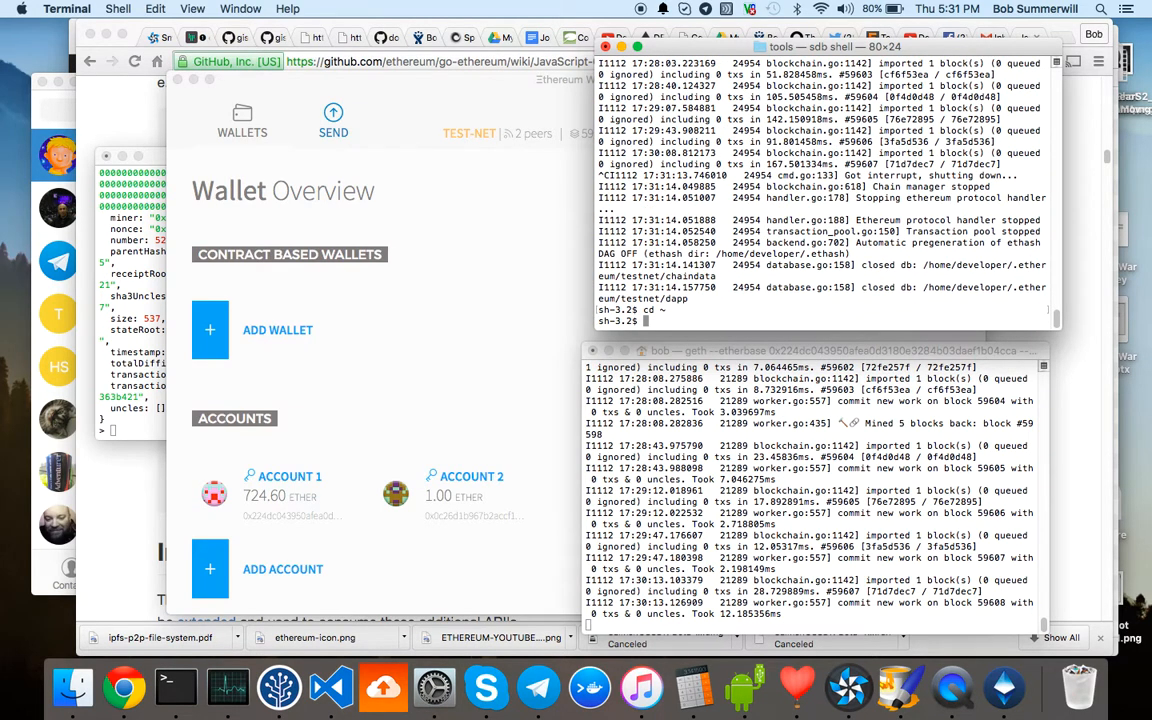
type("ls -a")
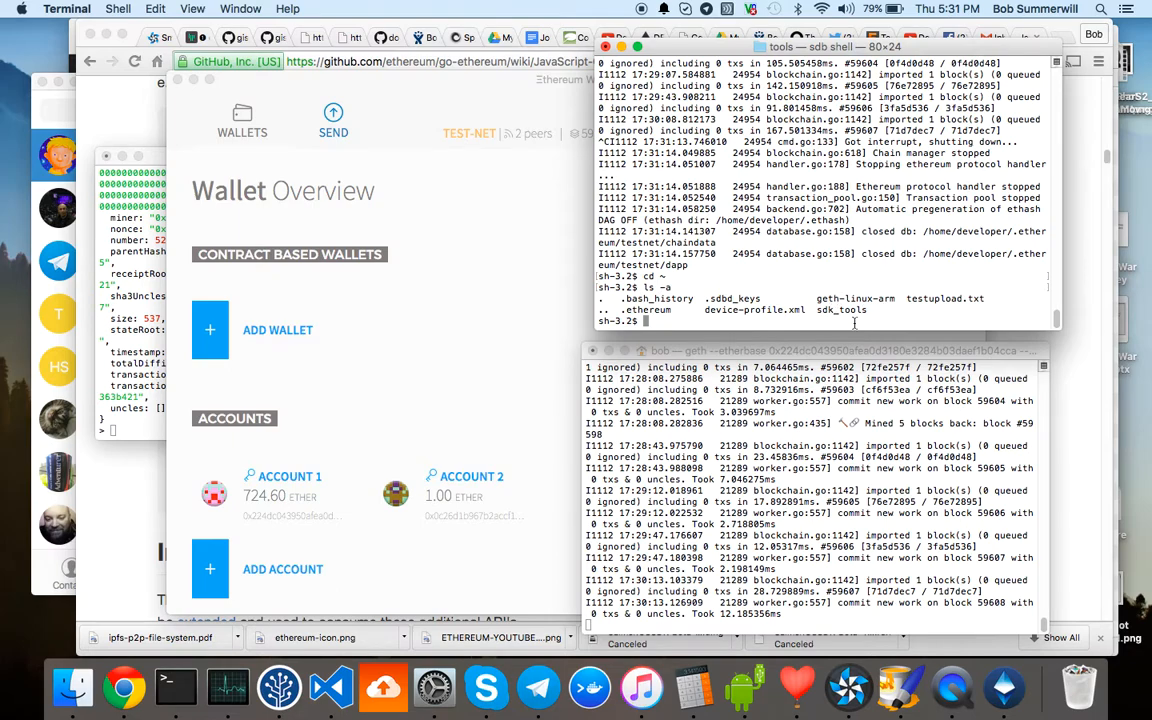
mouse_move(851, 321)
type("cd /")
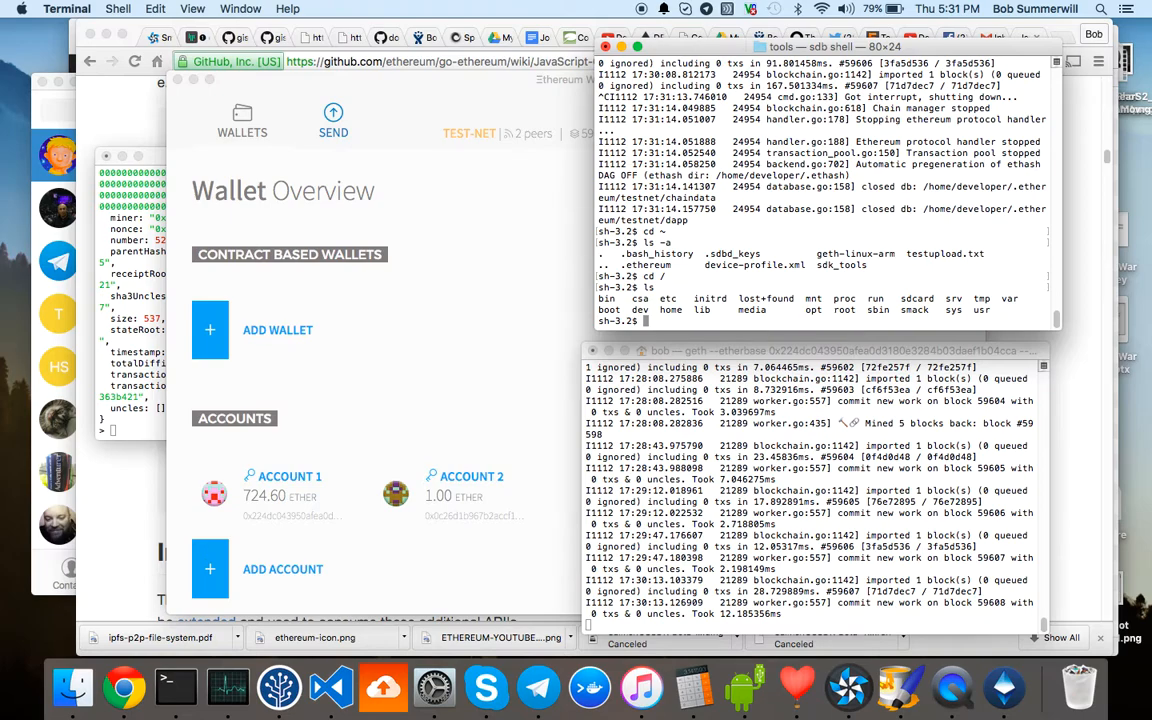
type("exit")
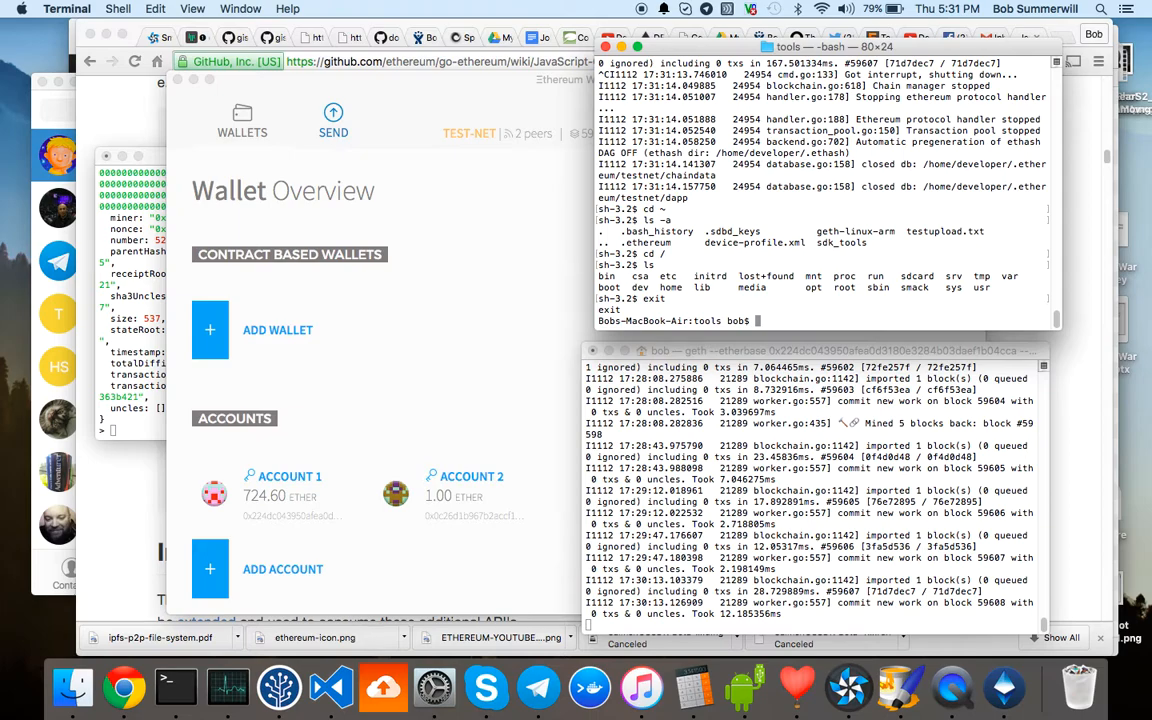
- Connect to the watch at 192.168.0.33:26101, open its shell, and start a './geth-linux-arm --' command
type("./sdb connect 192.168.0.33:26101")
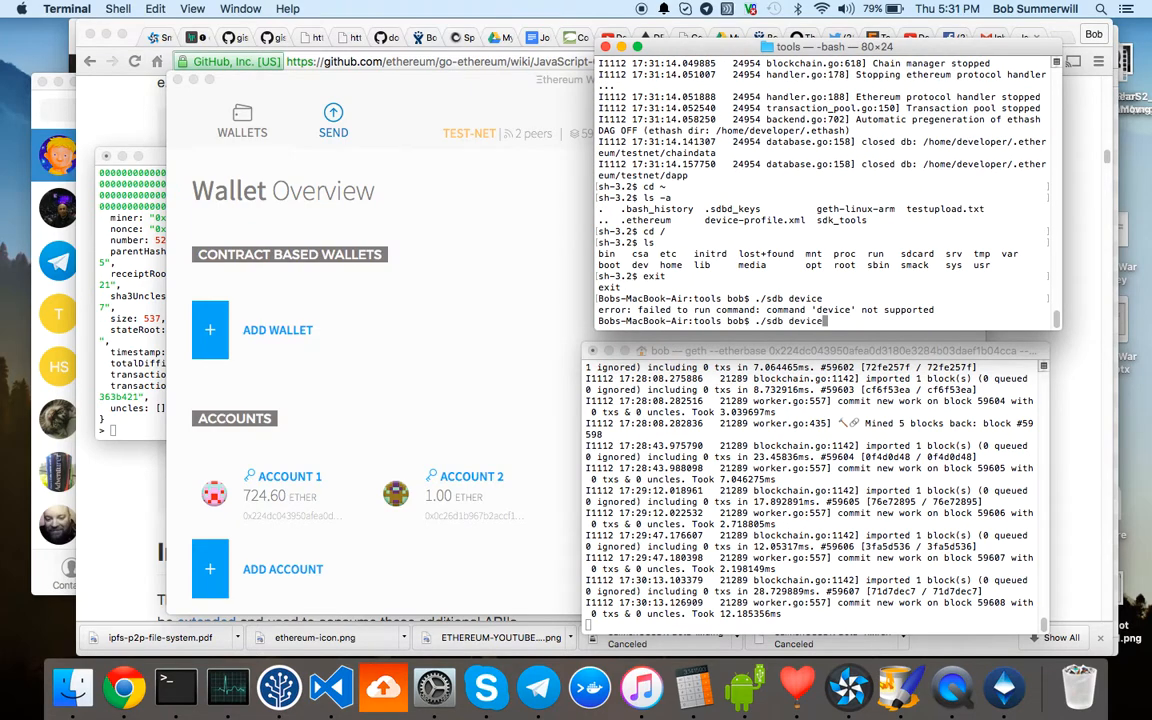
key("Return")
type("./sdb shell")
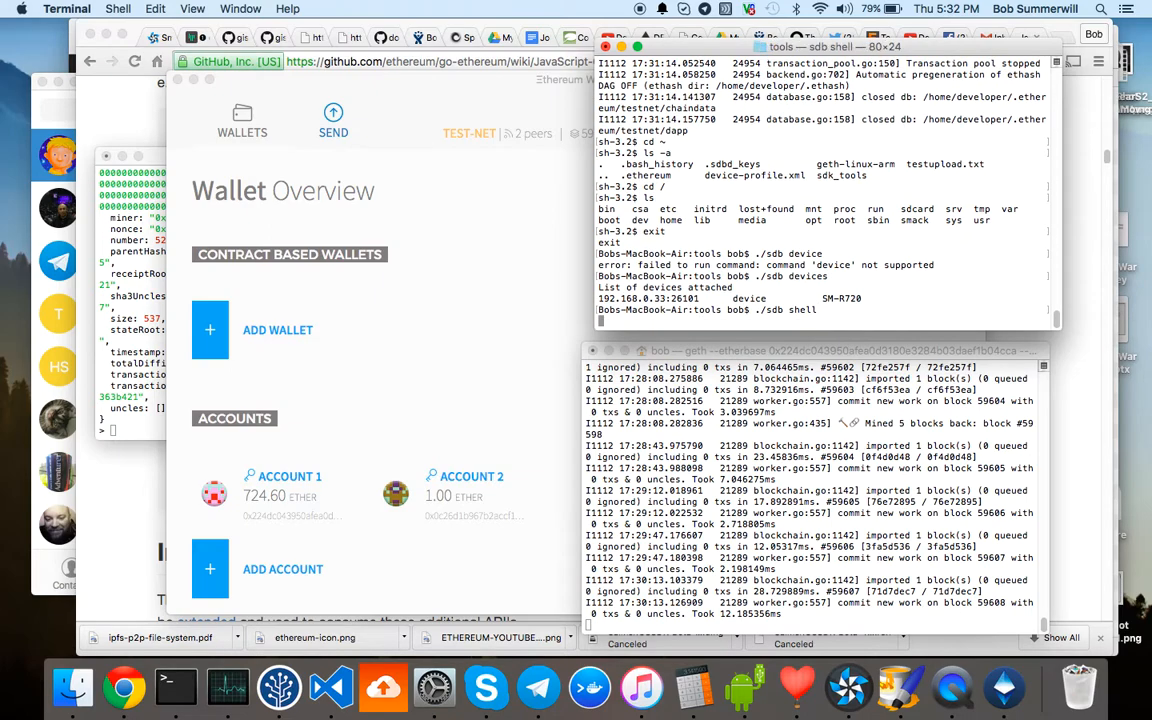
key("Return")
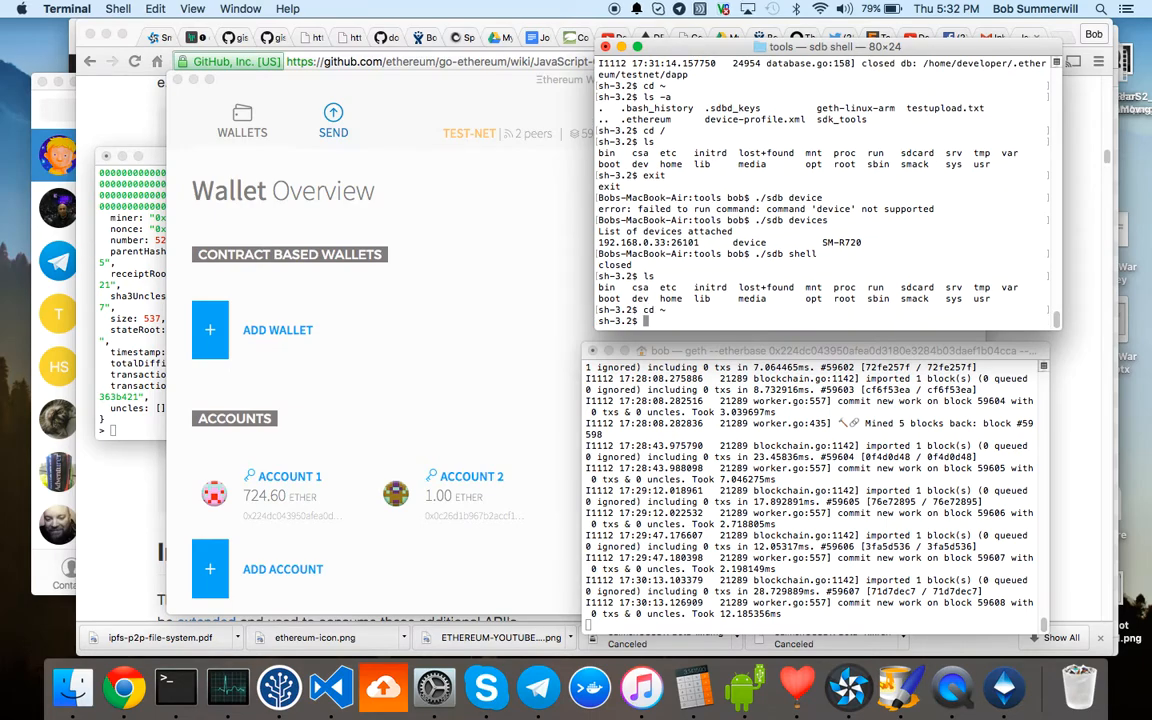
type("./geth-linux-arm --")
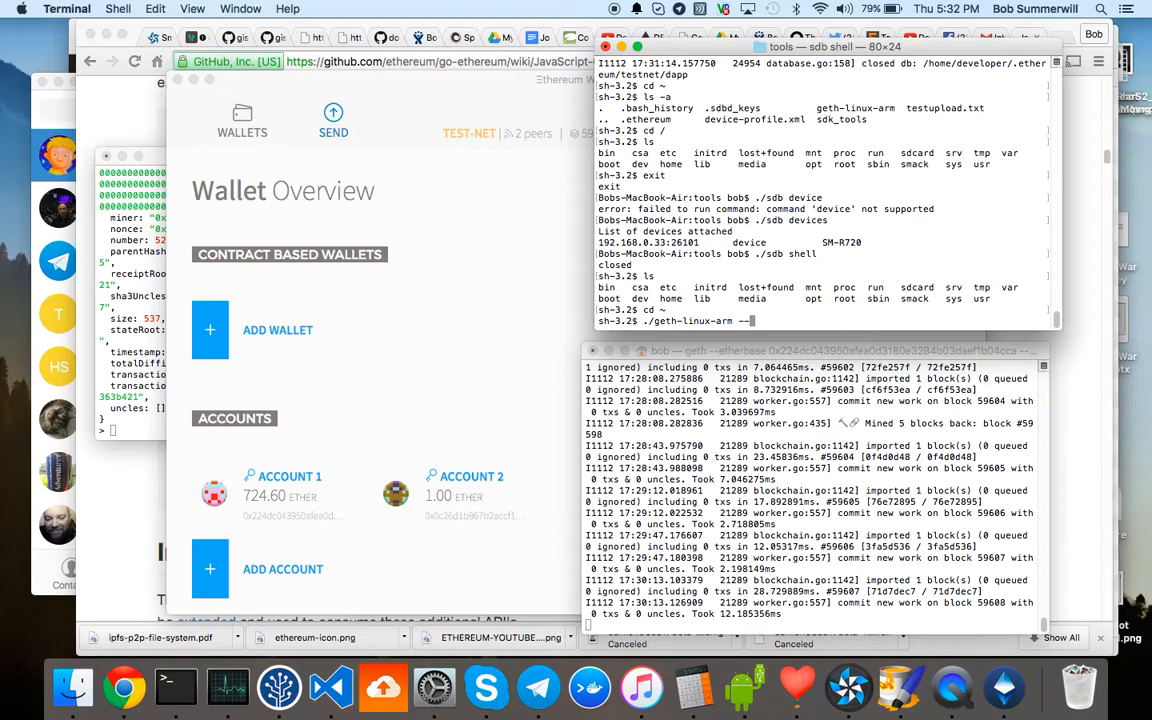